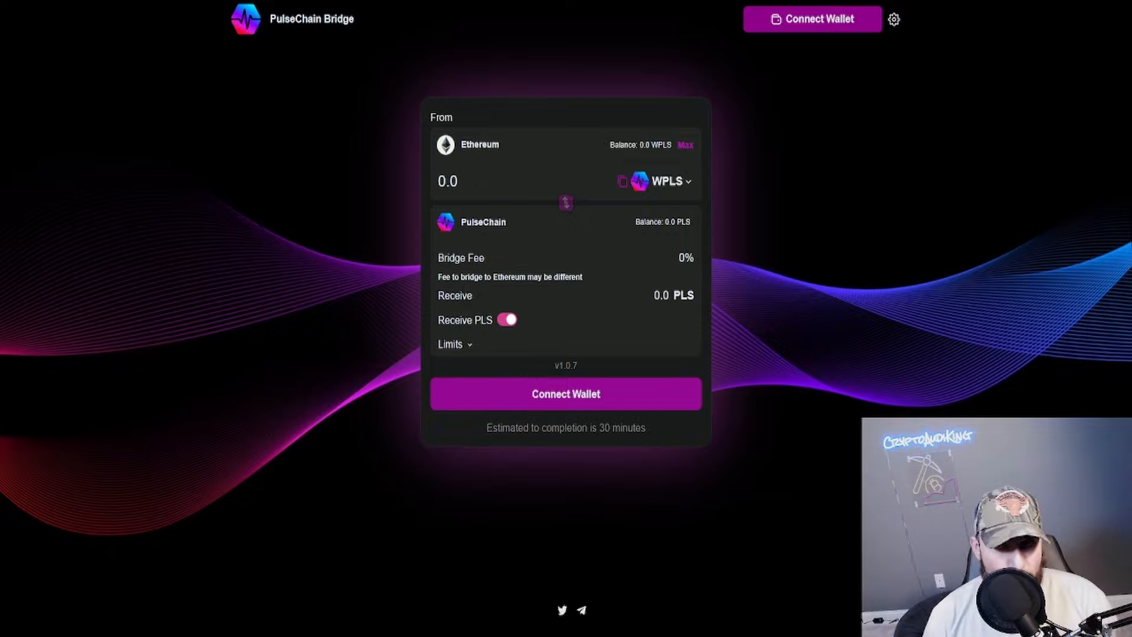
{"action": "mouse_move", "coordinate": [1037, 109]}
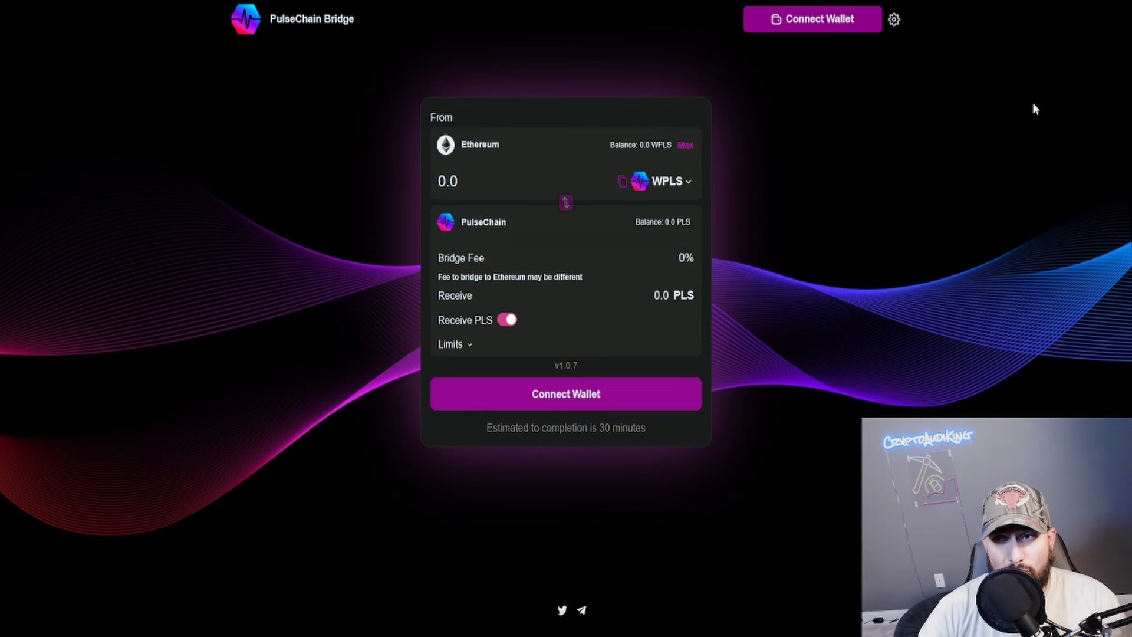
{"action": "mouse_move", "coordinate": [898, 84]}
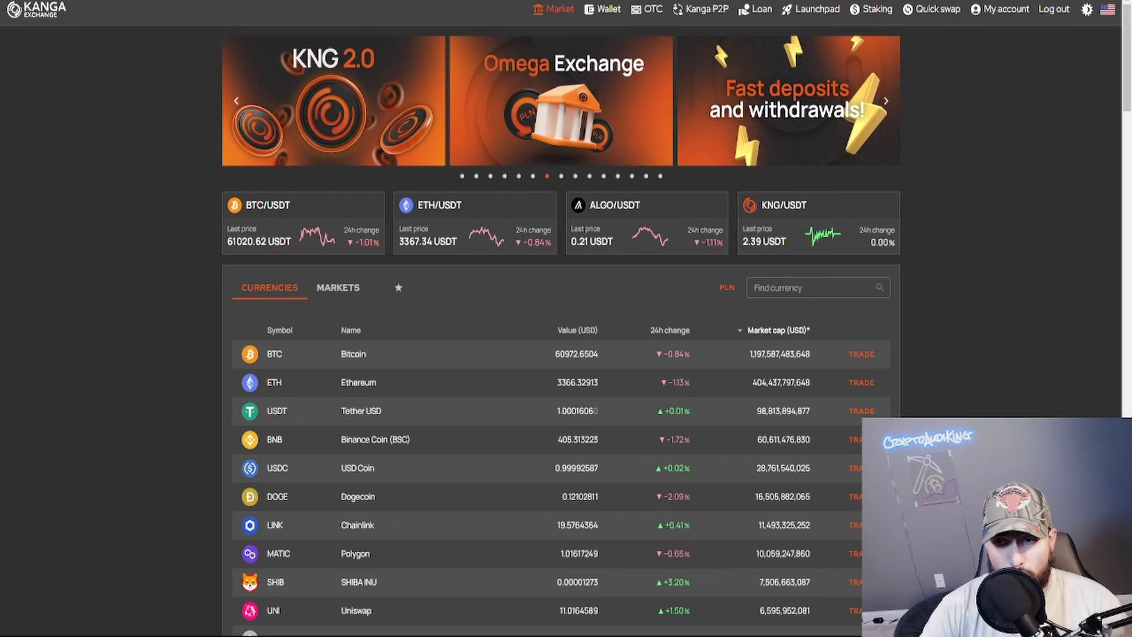
Search the currency list for 'pls' and open the PLS/USDT market via TRADE
{"action": "left_click", "coordinate": [816, 288]}
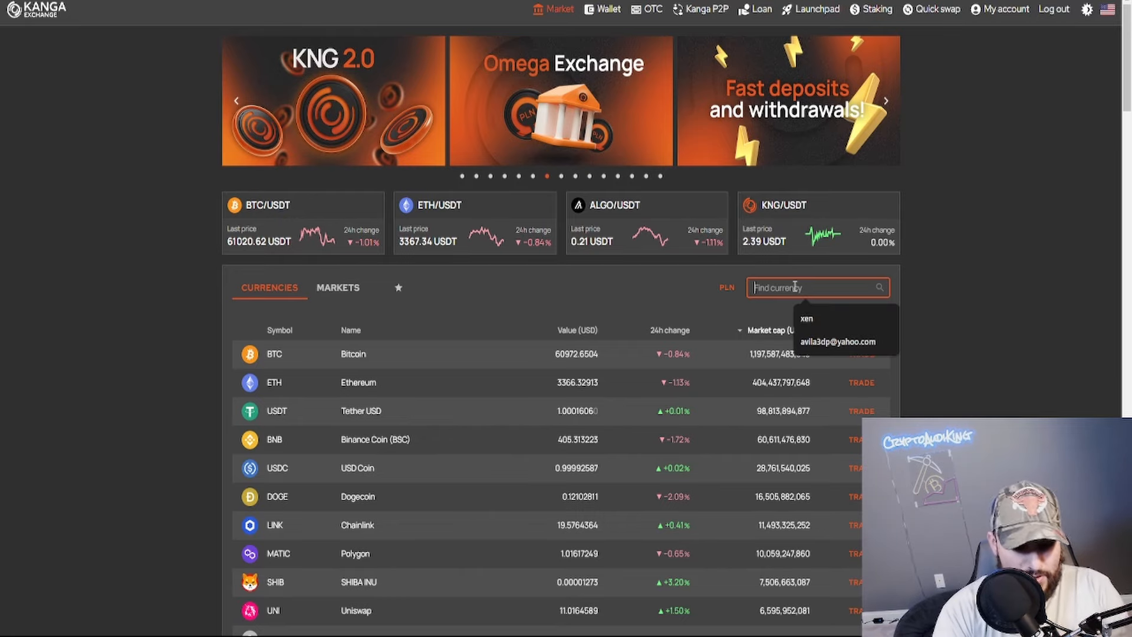
{"action": "type", "text": "pls"}
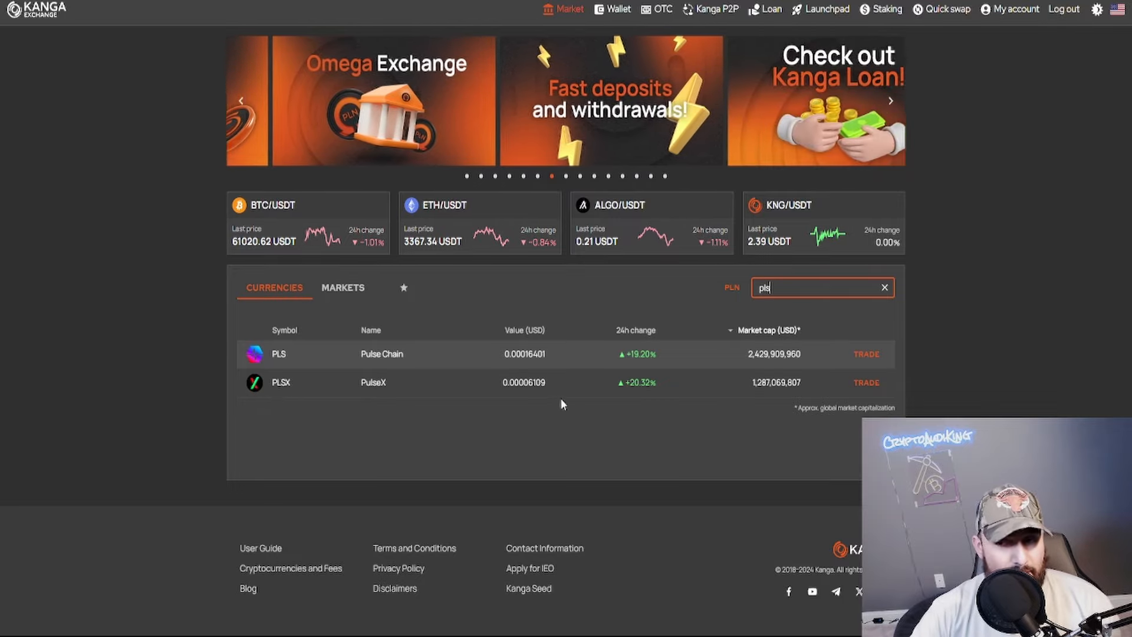
{"action": "mouse_move", "coordinate": [585, 388]}
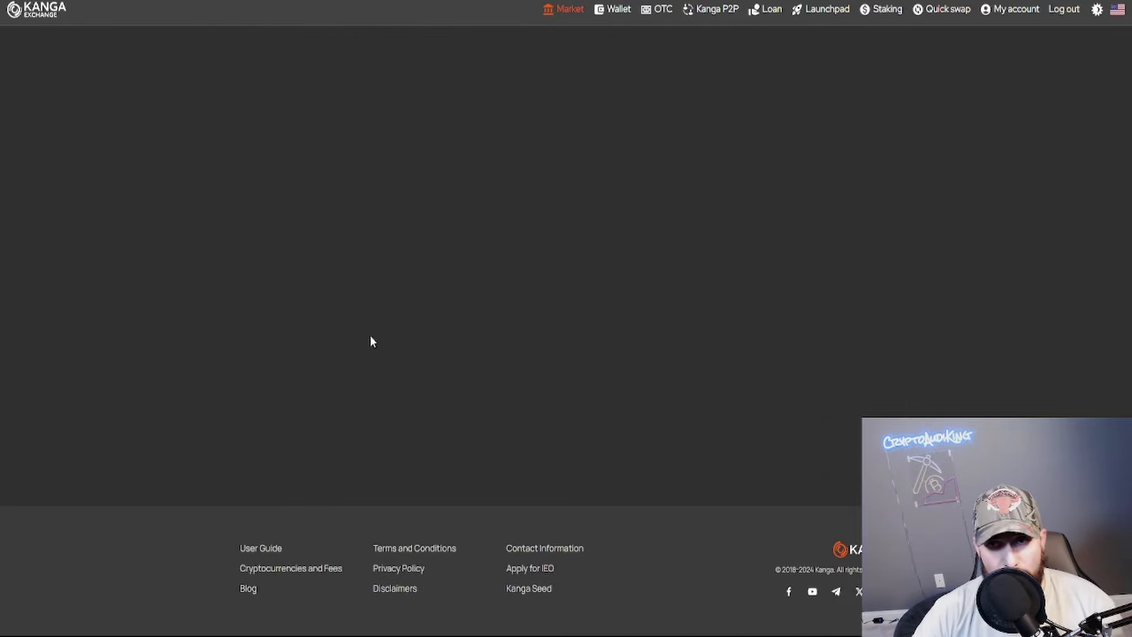
{"action": "left_click", "coordinate": [570, 8]}
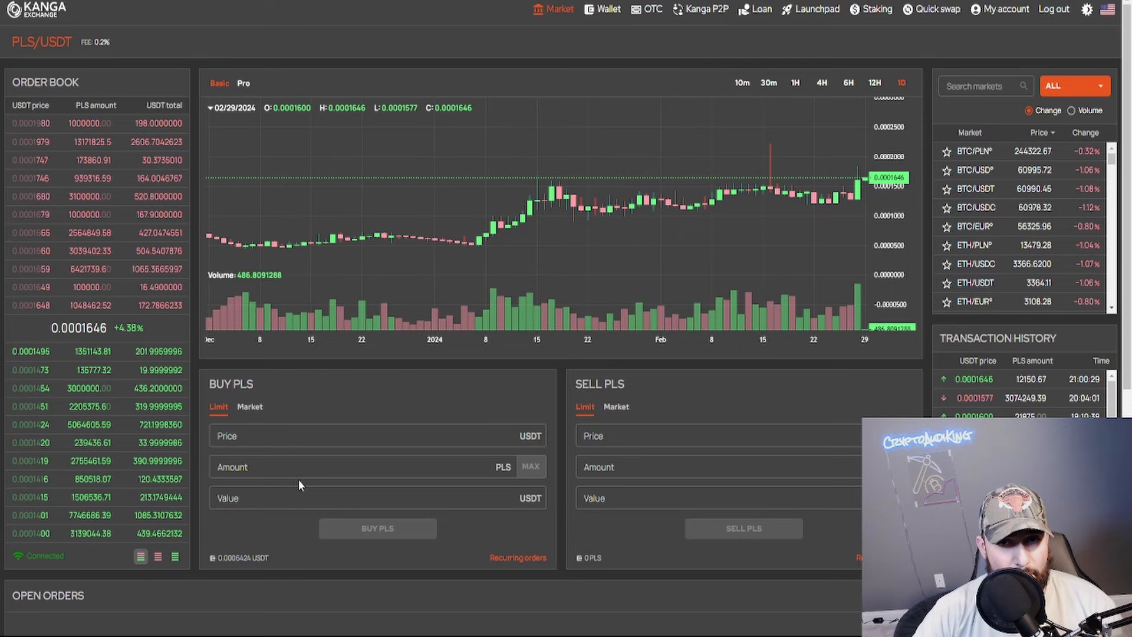
{"action": "mouse_move", "coordinate": [429, 325]}
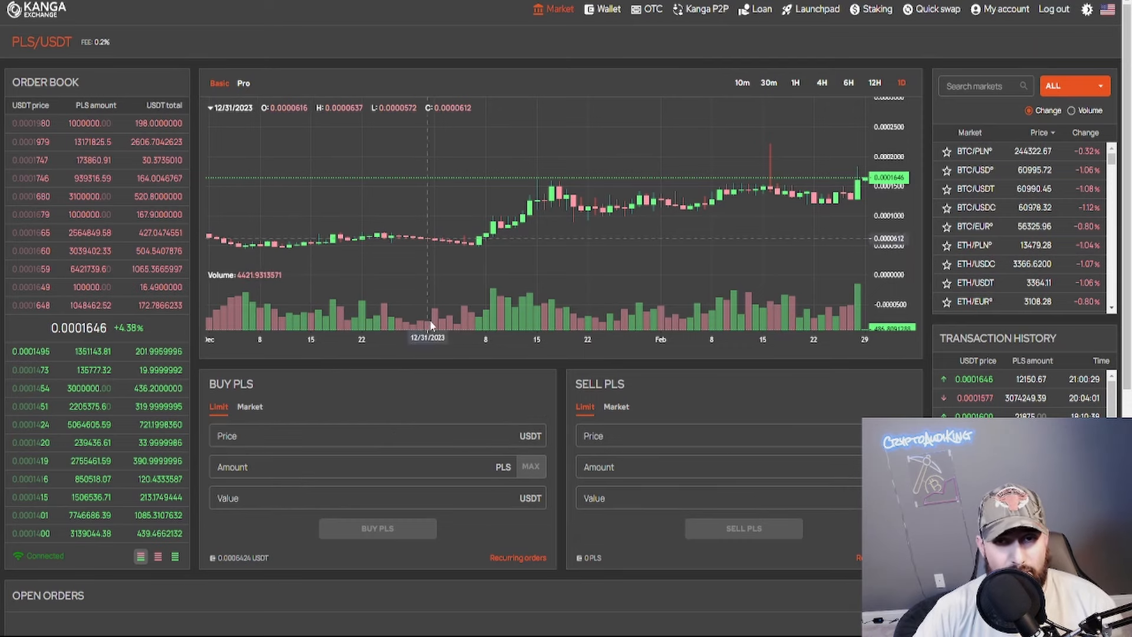
{"action": "mouse_move", "coordinate": [433, 359]}
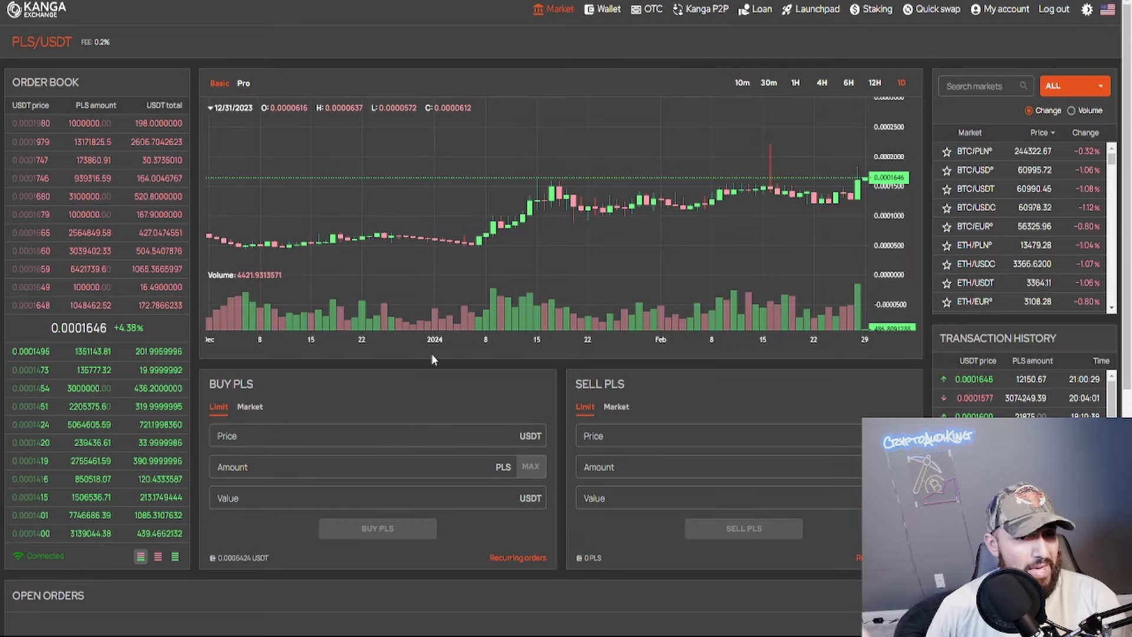